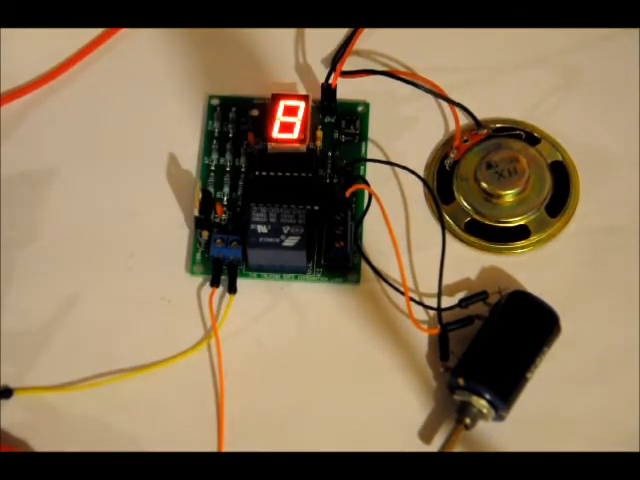
pyautogui.moveTo(480, 350)
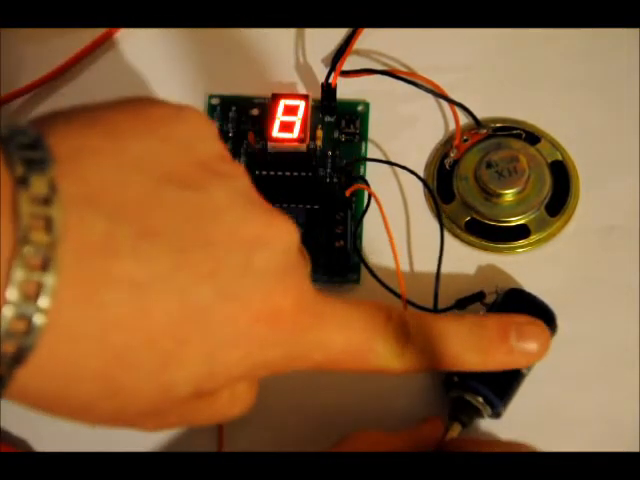